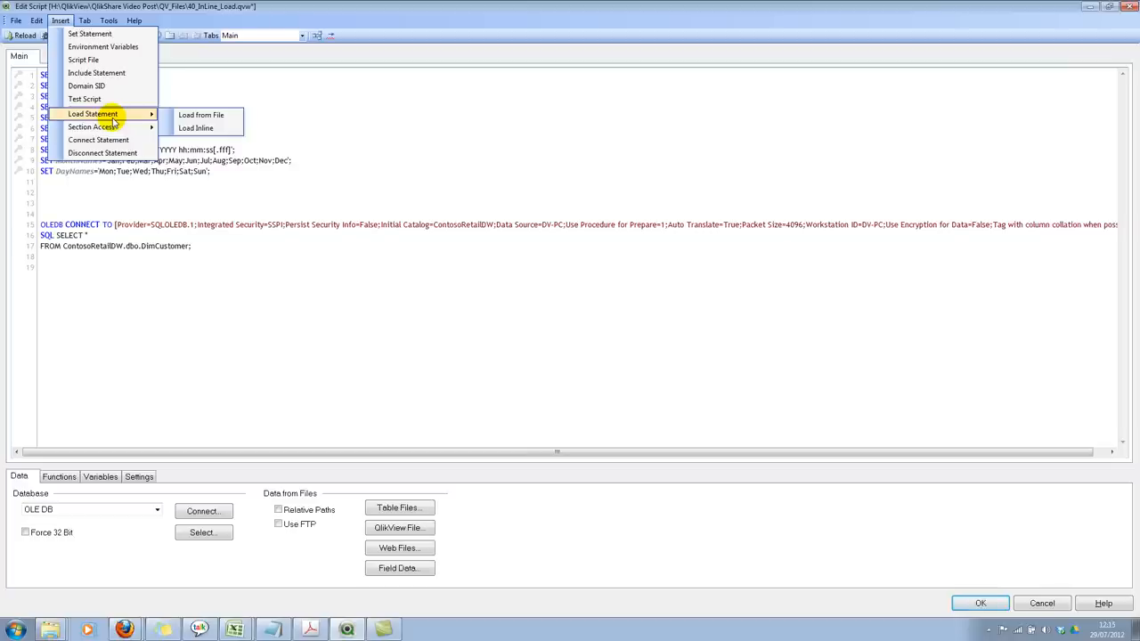
Start an inline load and enter Professional, Management, Skilled Manual, Clerical, Manual in field F1
click(196, 128)
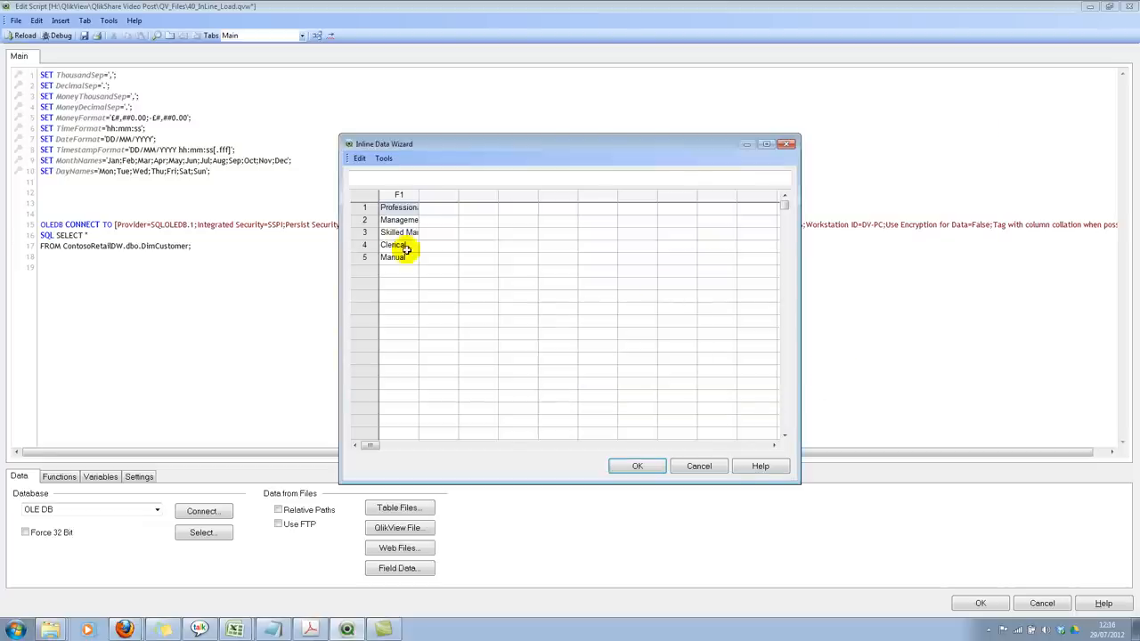
Insert the LoadOrder inline LOAD with field Occupation above the OLEDB CONNECT line
click(638, 467)
text(LoadOrder:)
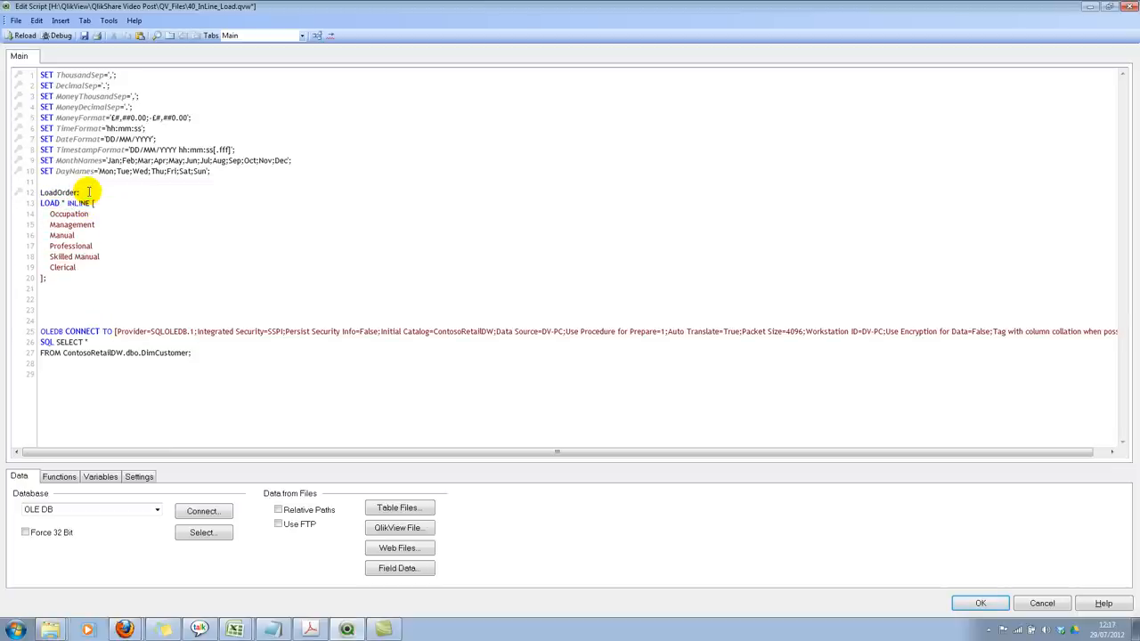